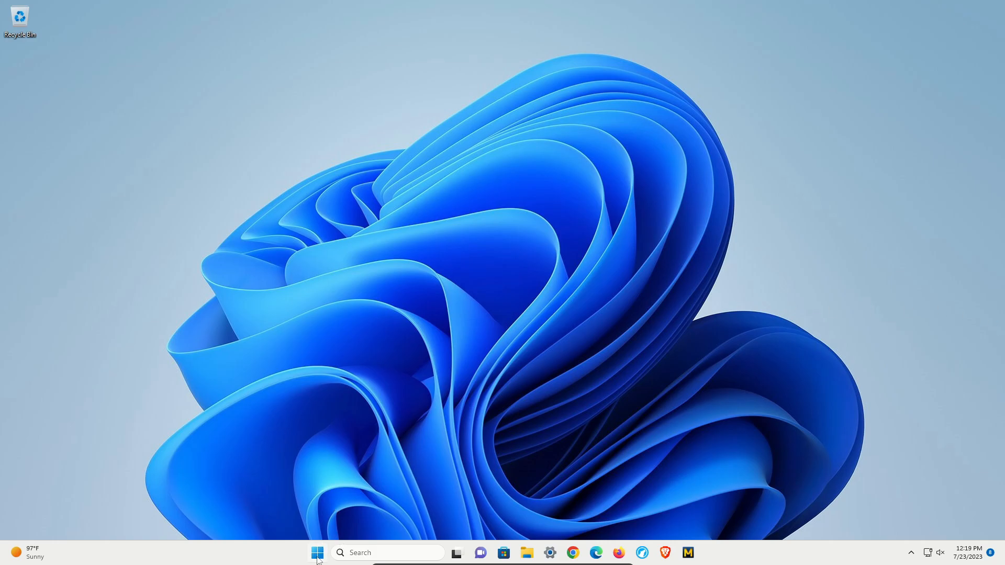
# Search Start for 'windows security' and launch Windows Security on Virus & threat protection.
pyautogui.write('windows security')
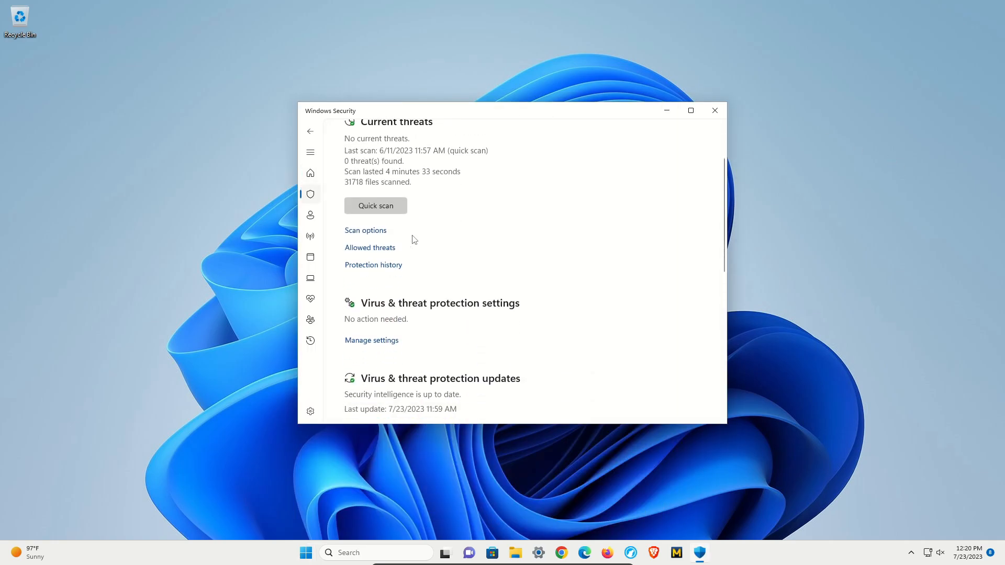
# Open the Virus & threat protection settings and flip a Defender protection toggle.
pyautogui.scroll(-3)
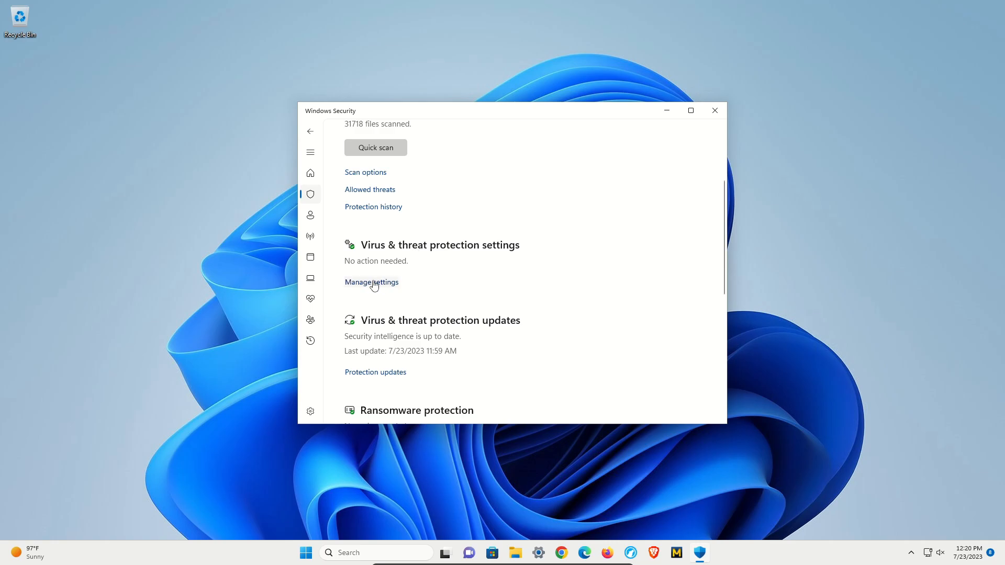
pyautogui.click(372, 283)
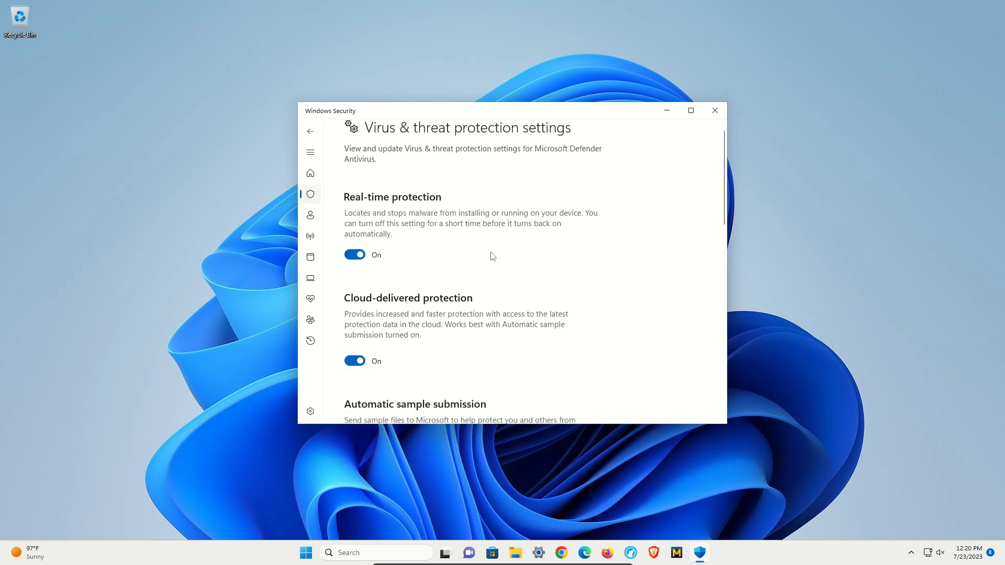
pyautogui.scroll(-3)
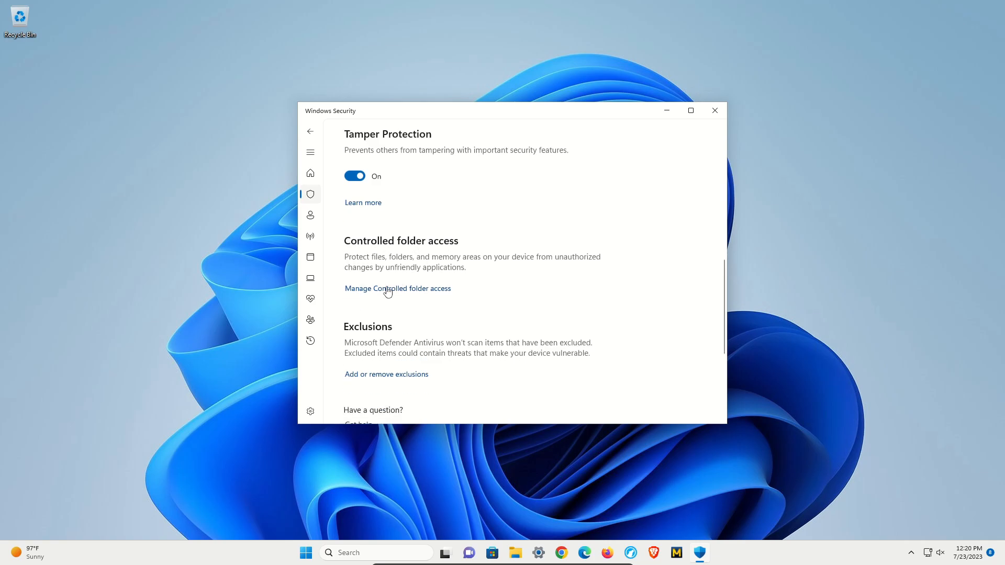
pyautogui.click(397, 289)
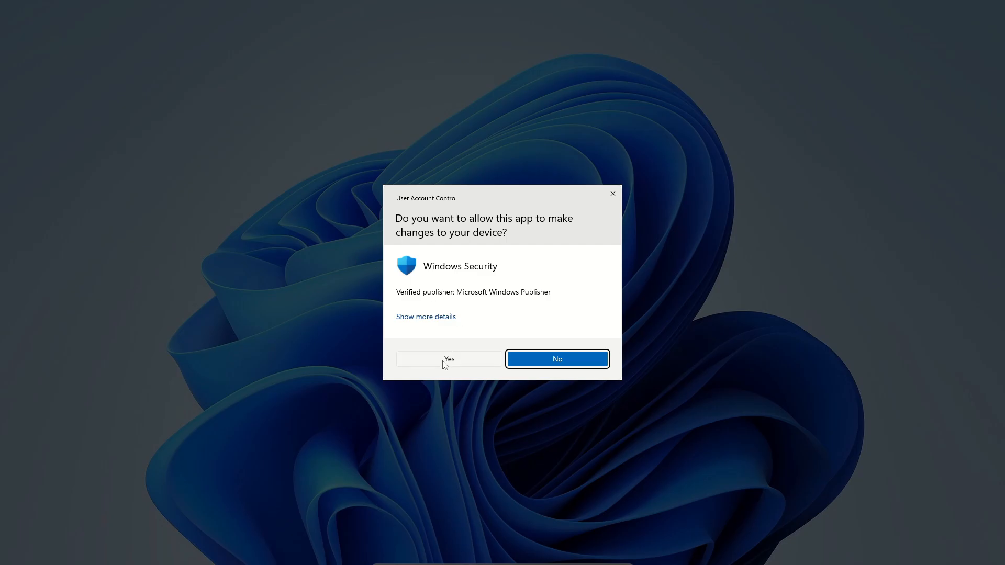
# Approve the User Account Control prompt so Real-time and Cloud-delivered protection turn off.
pyautogui.click(449, 359)
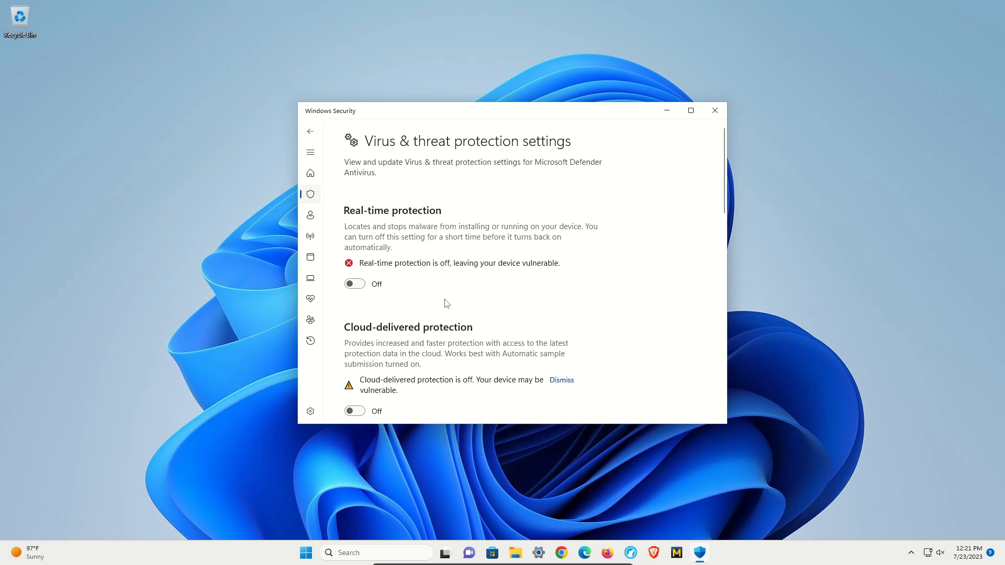
pyautogui.moveTo(427, 277)
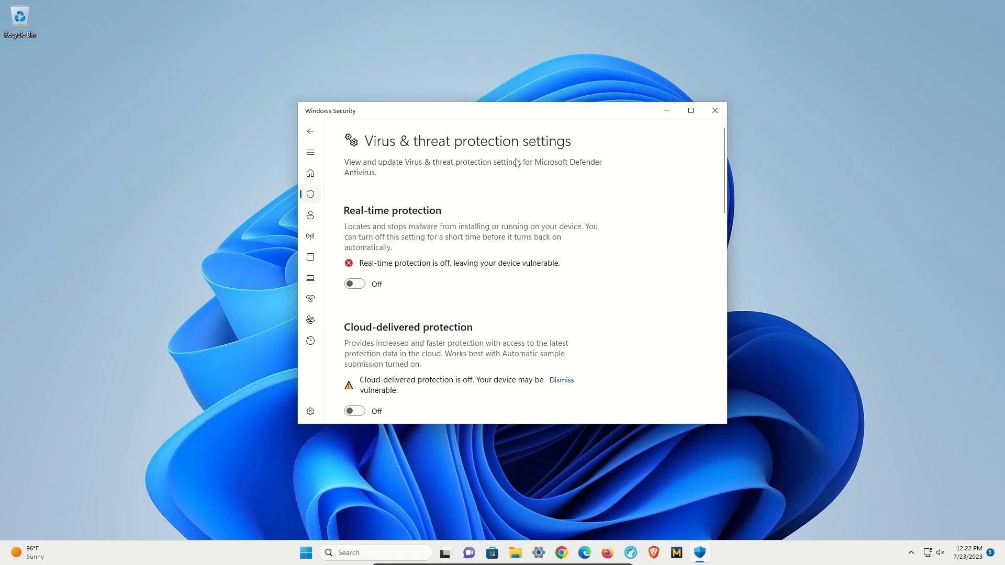
# Review the Firewall & network protection and App & browser control pages from Home.
pyautogui.click(311, 173)
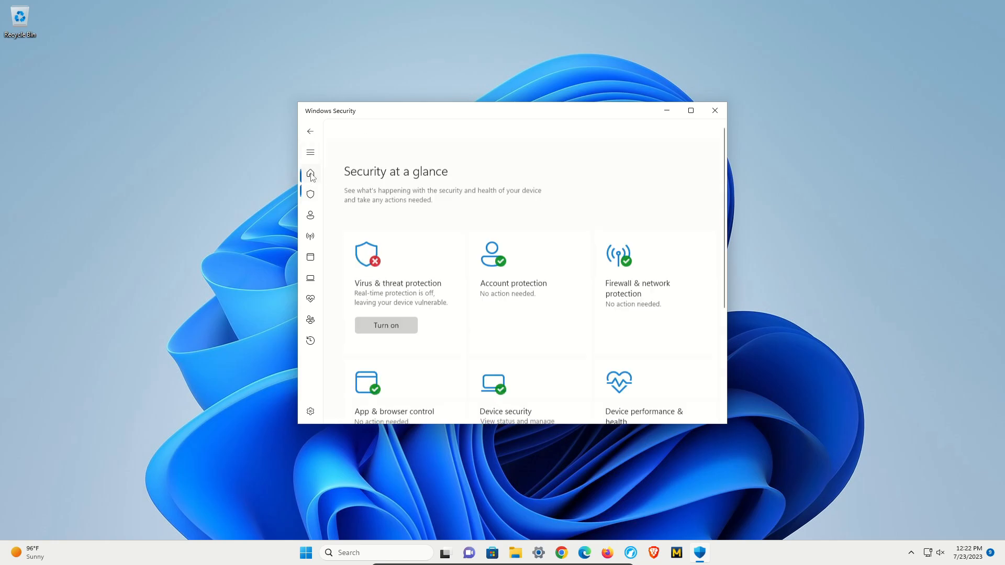
pyautogui.scroll(-3)
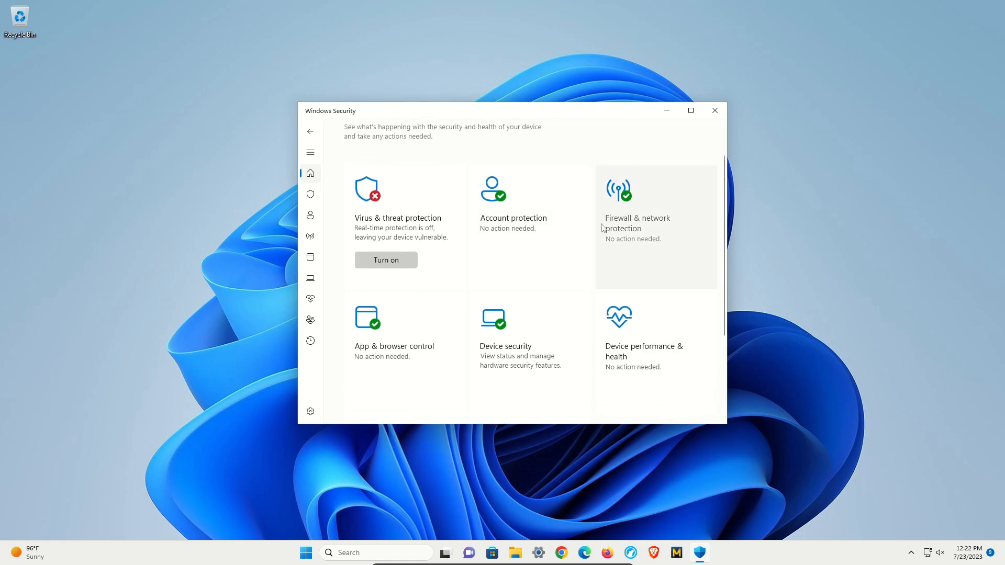
pyautogui.click(641, 225)
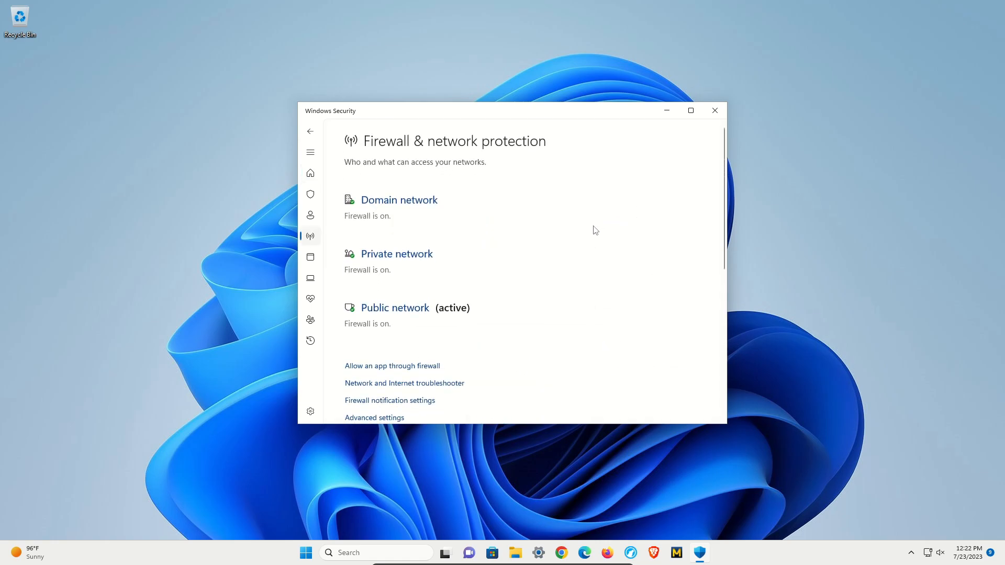
pyautogui.click(310, 173)
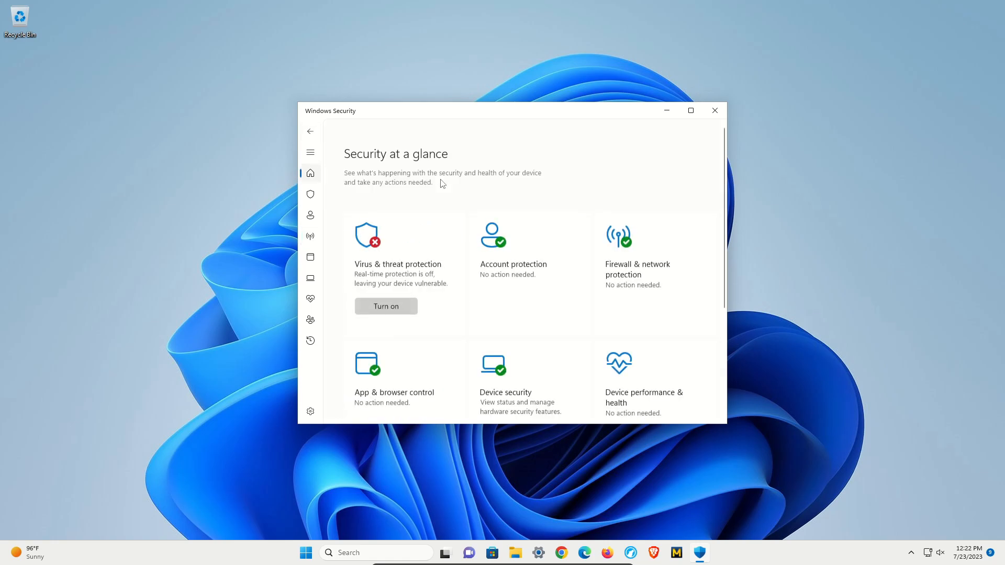
pyautogui.click(311, 257)
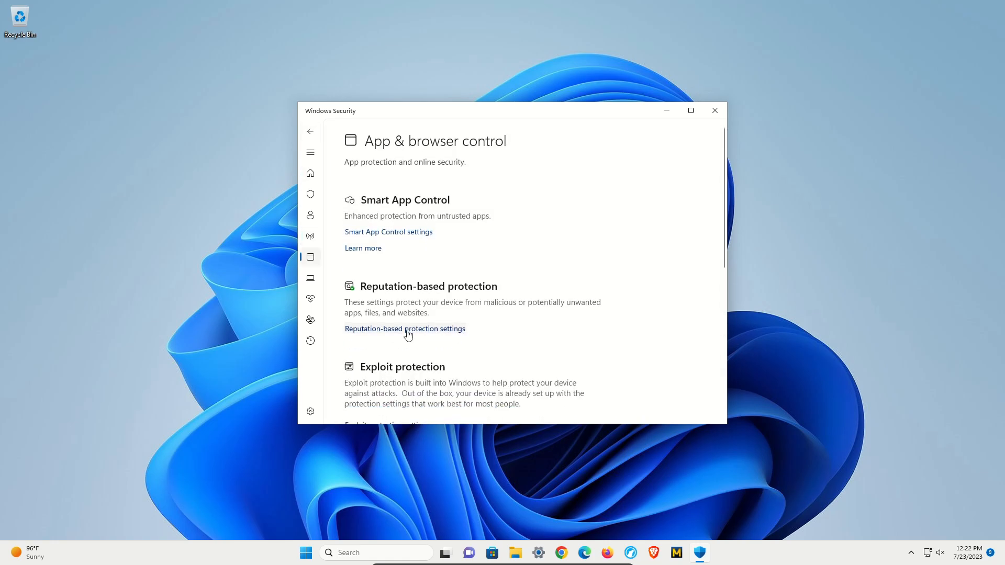
pyautogui.click(405, 329)
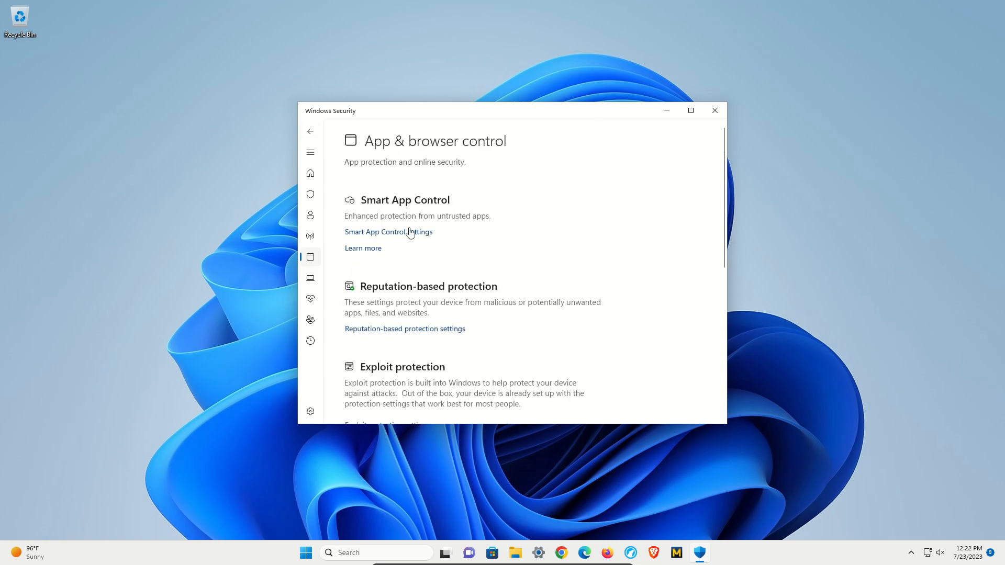
# Review the Device security page, then close Windows Security.
pyautogui.click(311, 131)
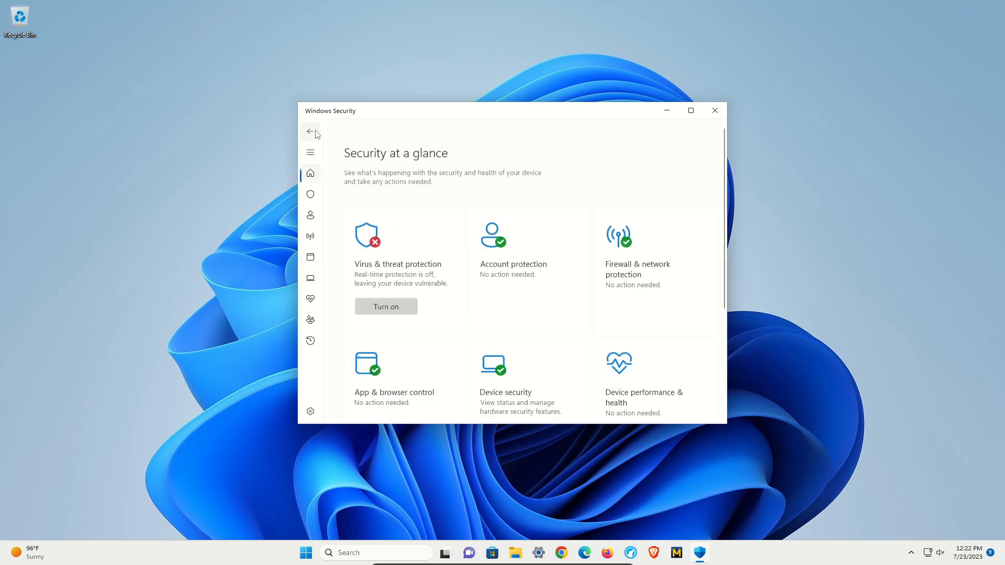
pyautogui.scroll(-3)
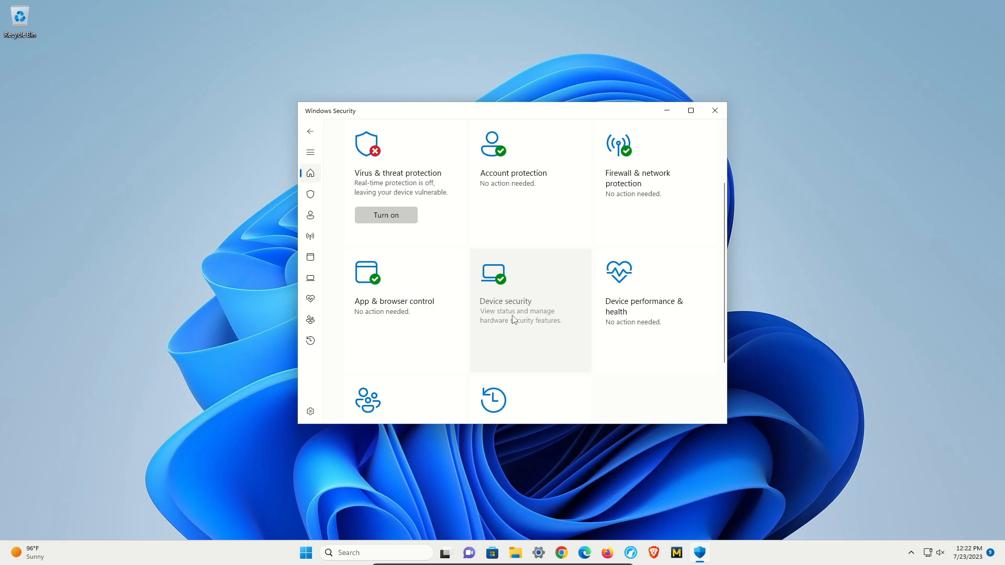
pyautogui.click(506, 302)
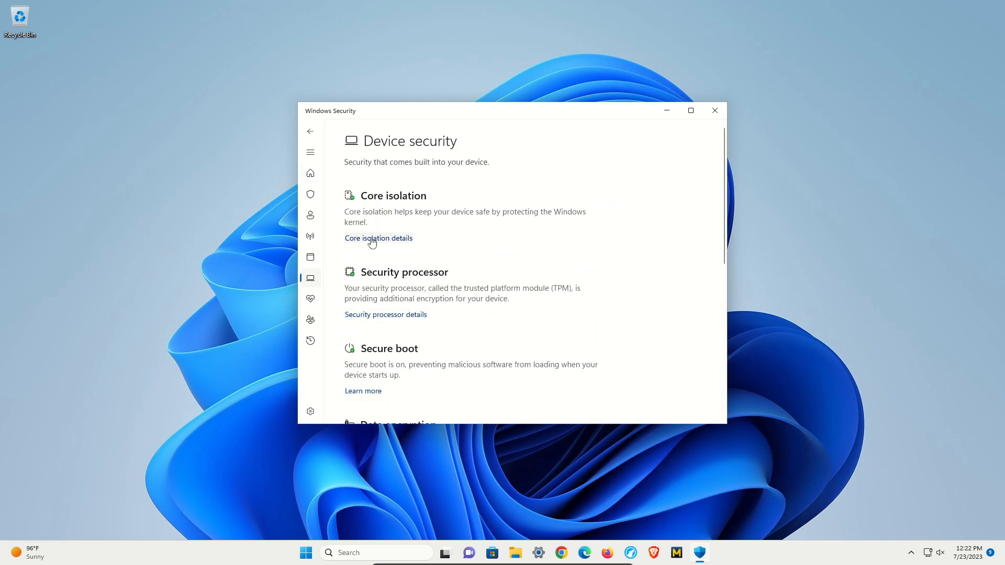
pyautogui.click(714, 111)
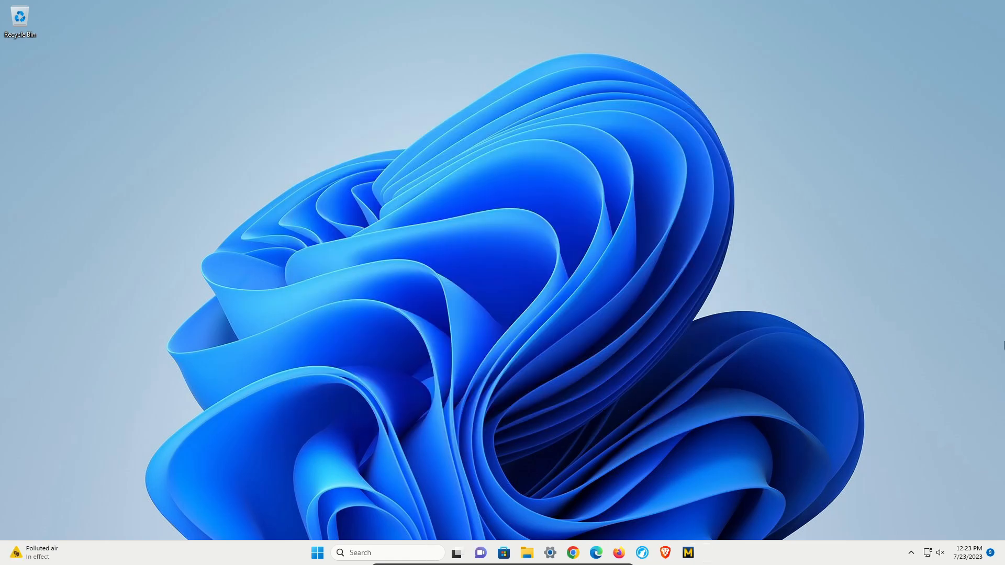